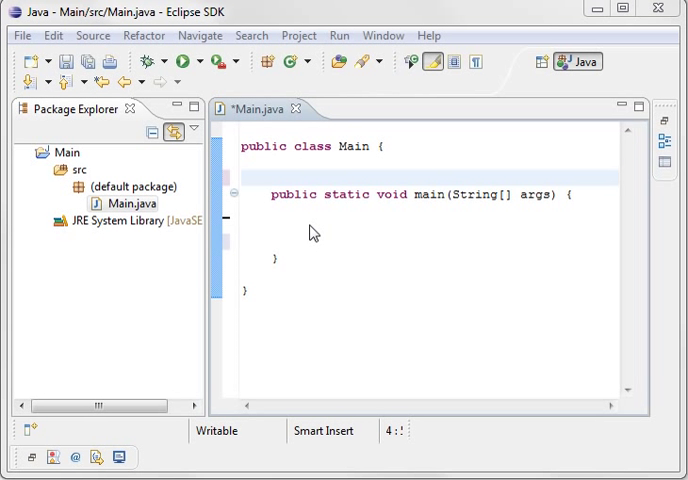
Step: Begin a for statement under a //for comment inside main's body
click(310, 228)
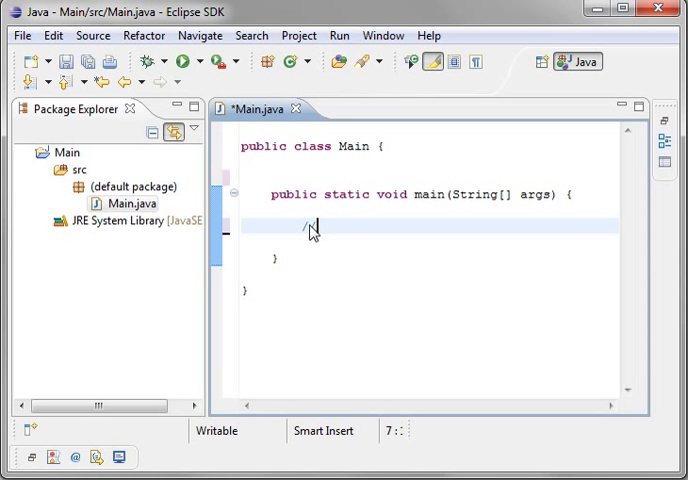
text(for)
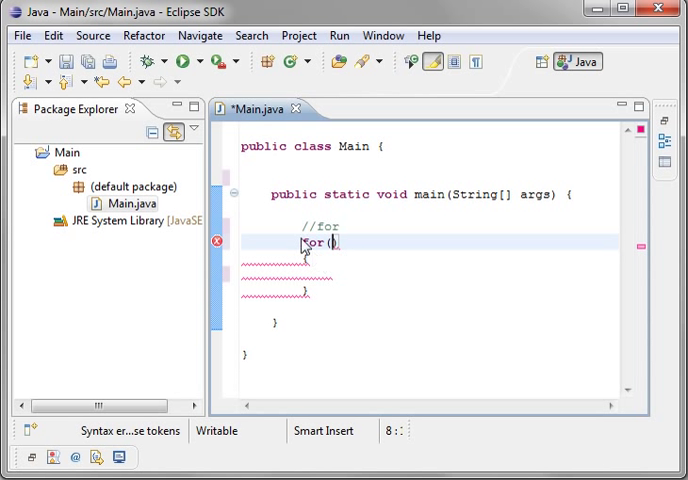
Step: Replace the stray lines and complete the endless for(;;) header
drag(310, 260, 310, 296)
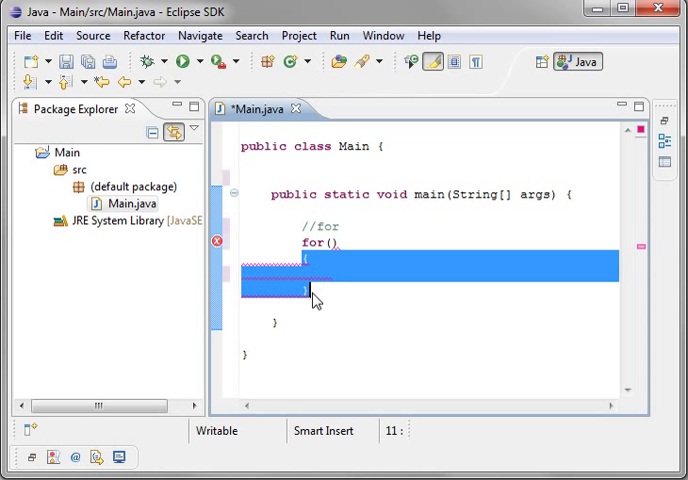
text(;;)
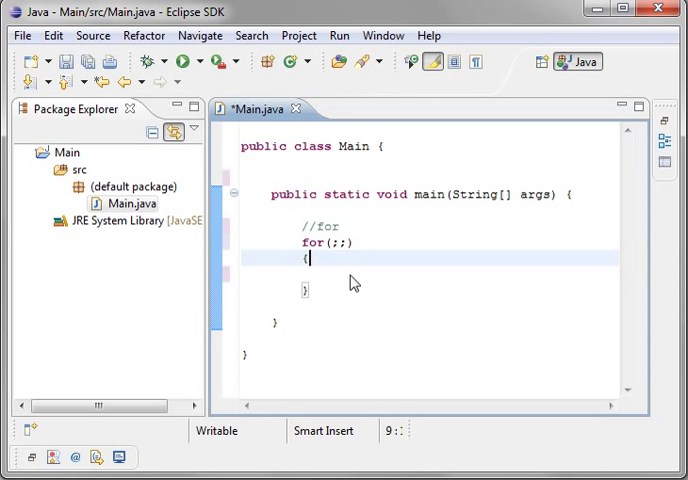
Step: Add System.out.println(x); inside the loop body
text(System)
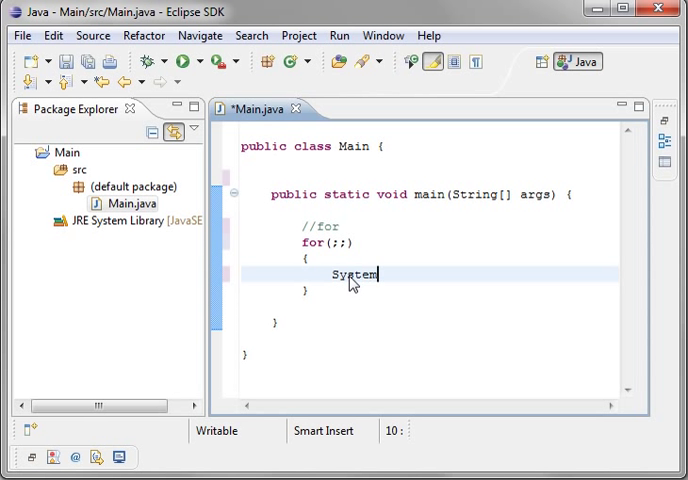
text(.out)
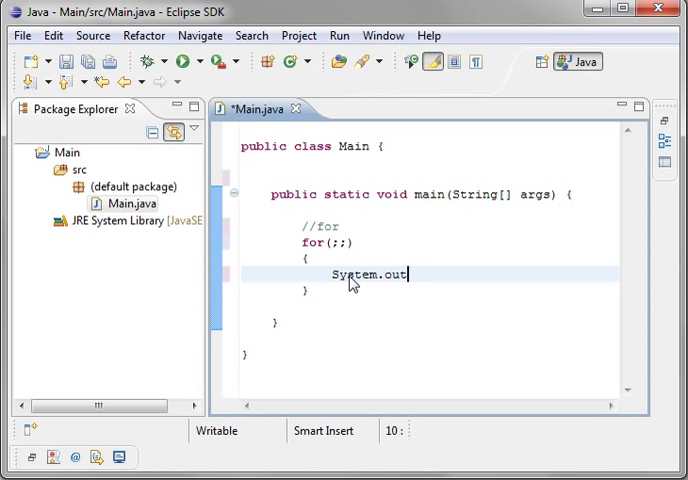
text(.p)
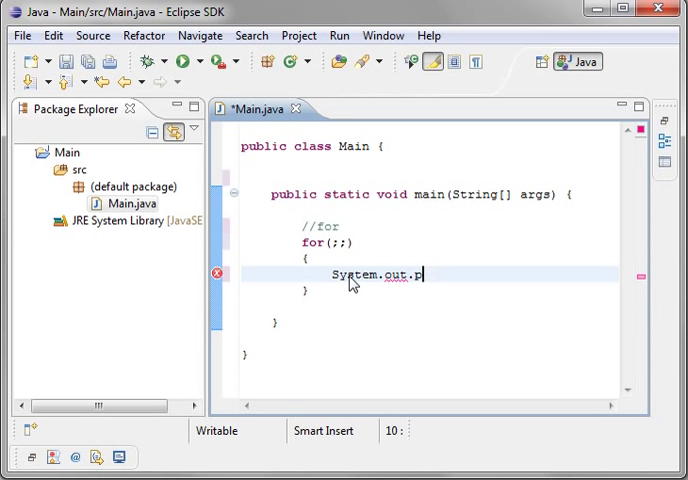
text(rintln())
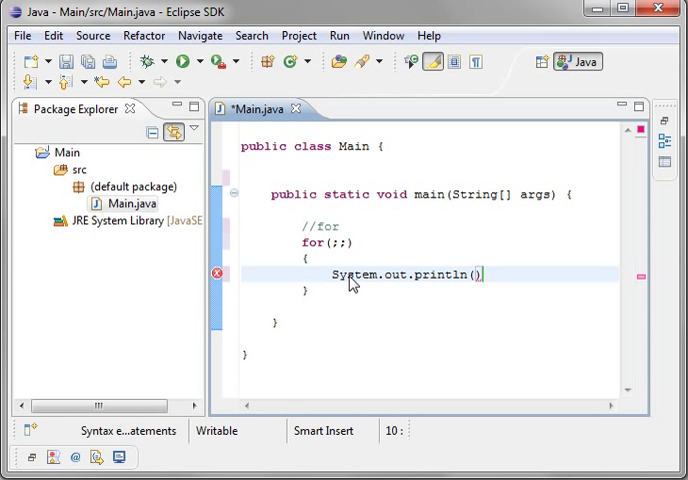
text(x)
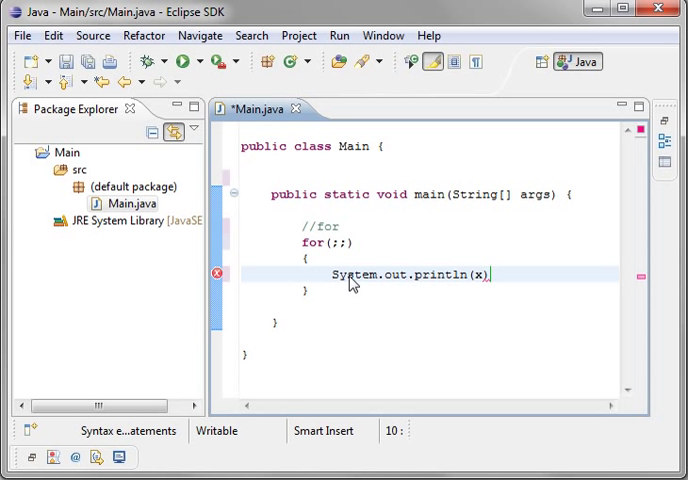
text(;)
text(i)
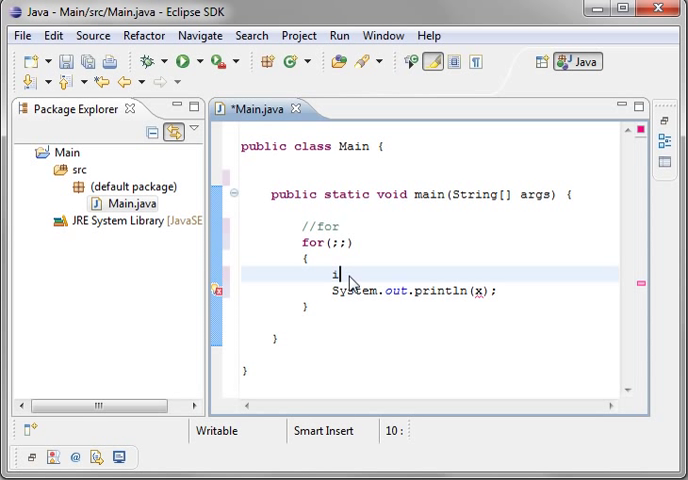
Step: Declare int x = 0; in the loop body, clearing the error
text(nt x =)
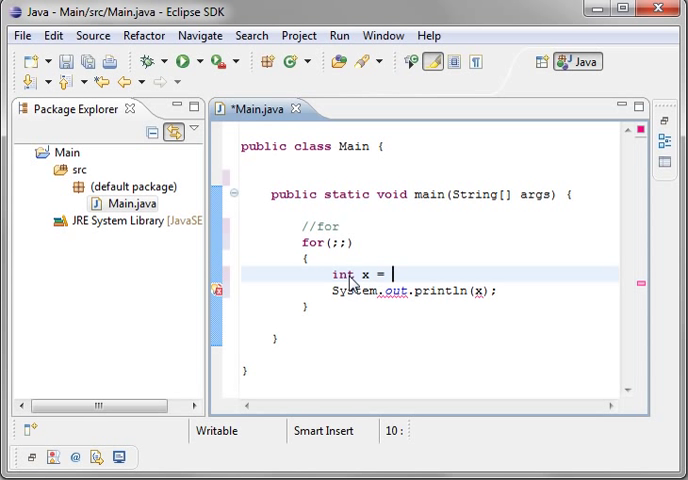
text(0;)
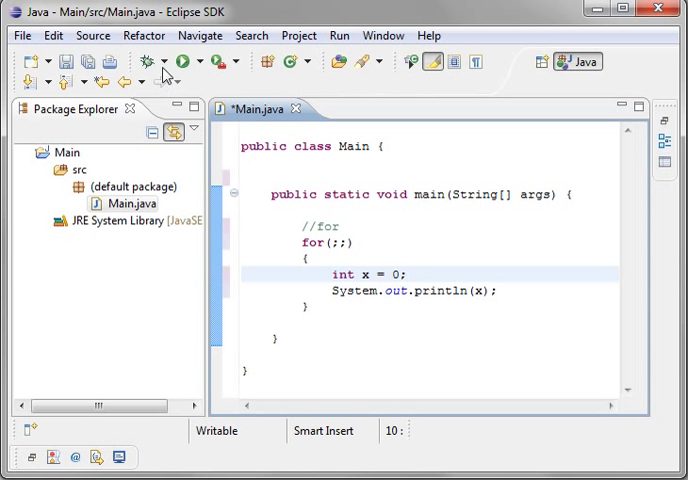
Step: Run Main to see repeated zeros in the console, then stop the endless output
click(182, 60)
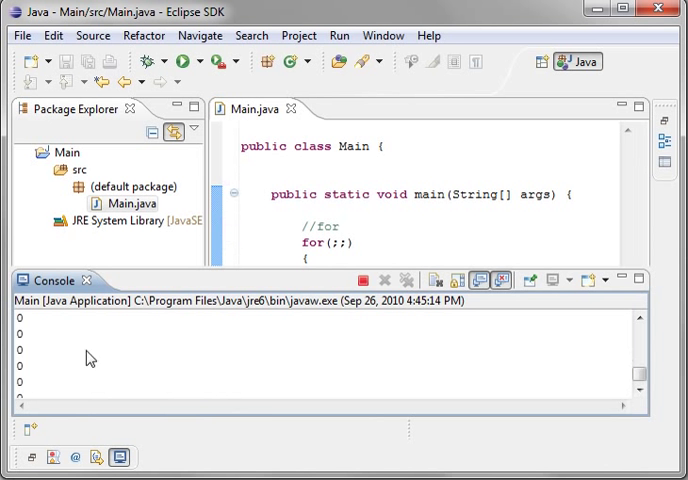
click(360, 280)
text(int)
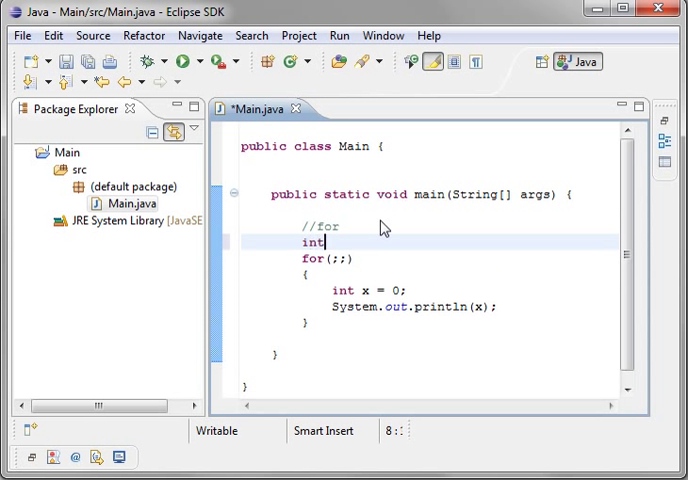
Step: Declare int x = 0; above the loop and set the header initialisation to x = 0
text(x = 0;)
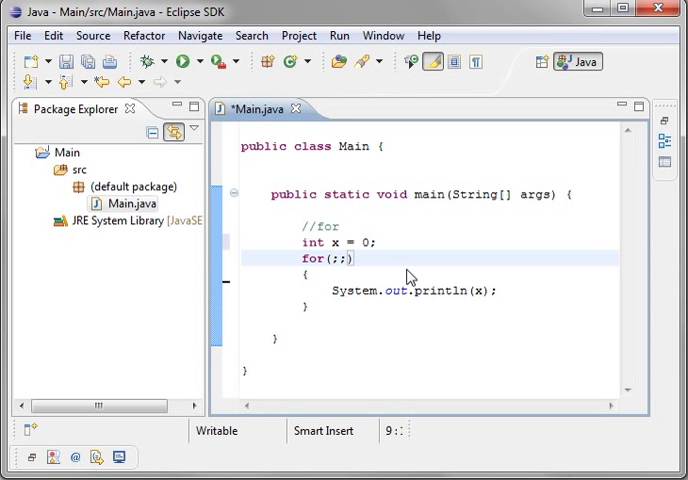
text(x)
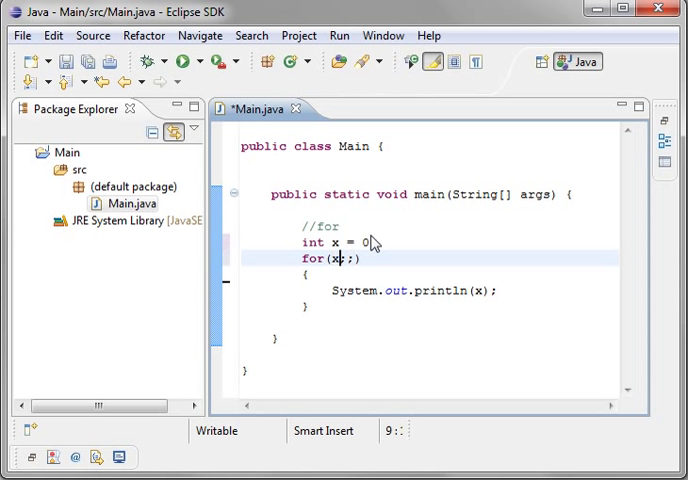
text(= 0;)
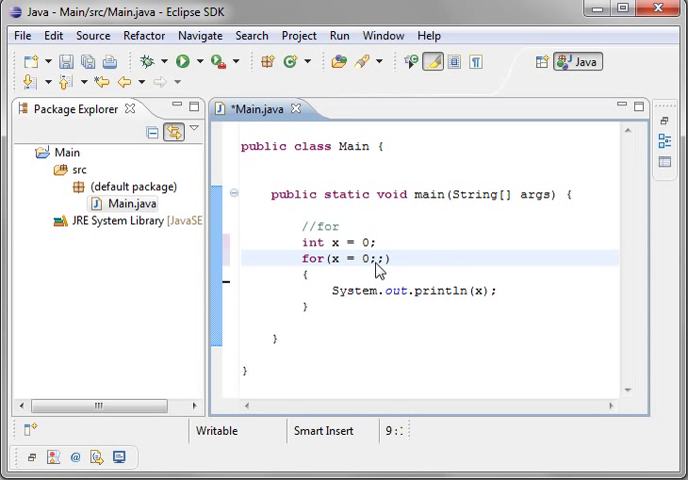
mouse_move(436, 272)
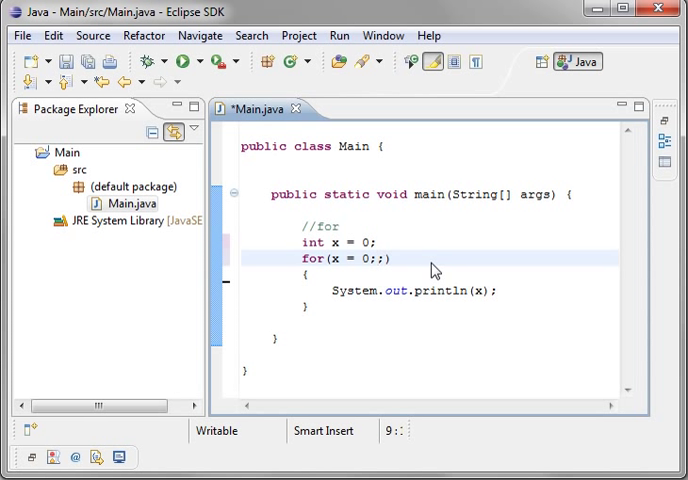
Step: Complete the header as for(x = 0; x < 10; x++)
text(x < 10)
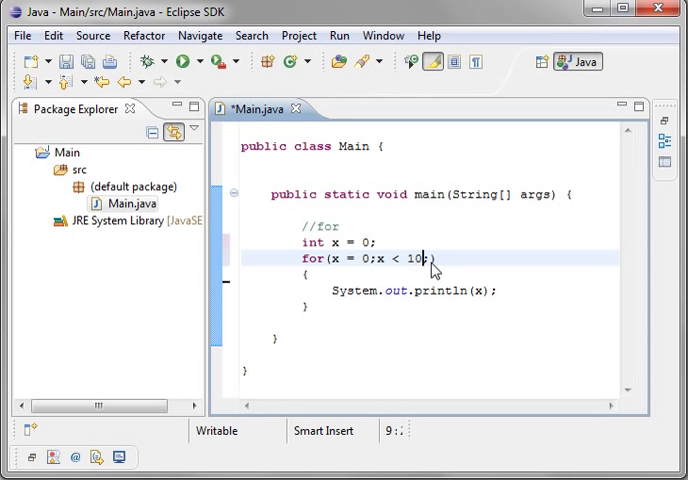
text(x))
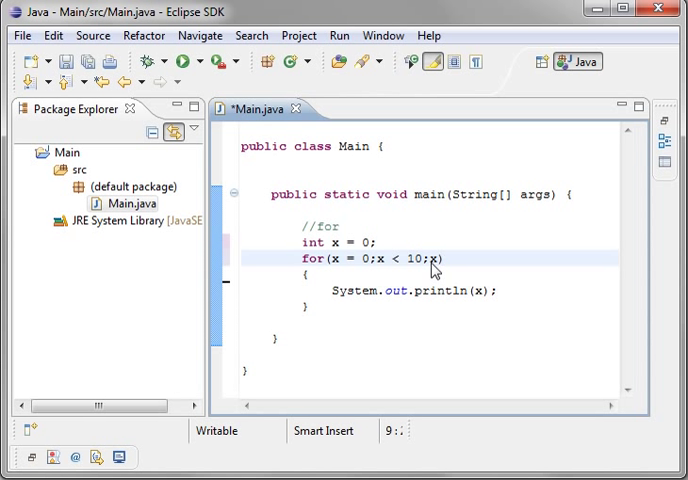
text(++)
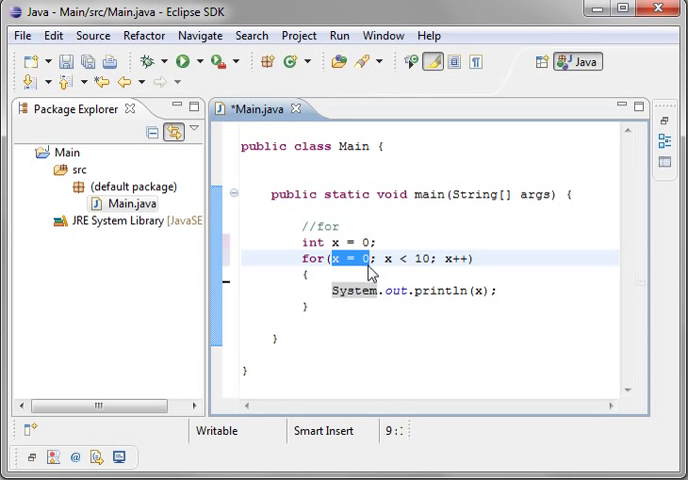
mouse_move(384, 264)
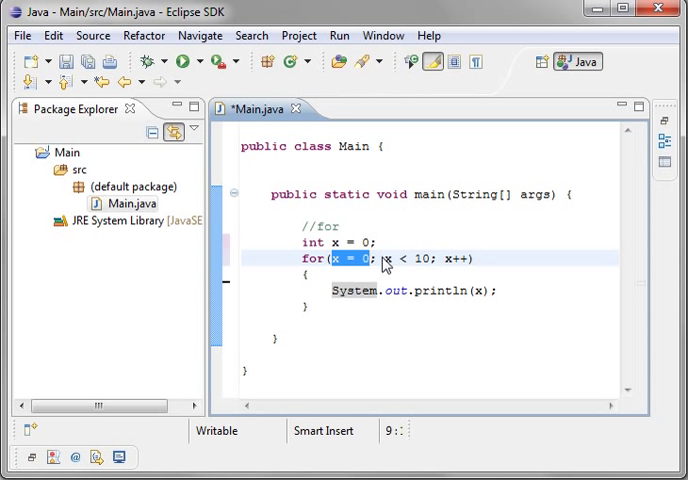
double_click(408, 260)
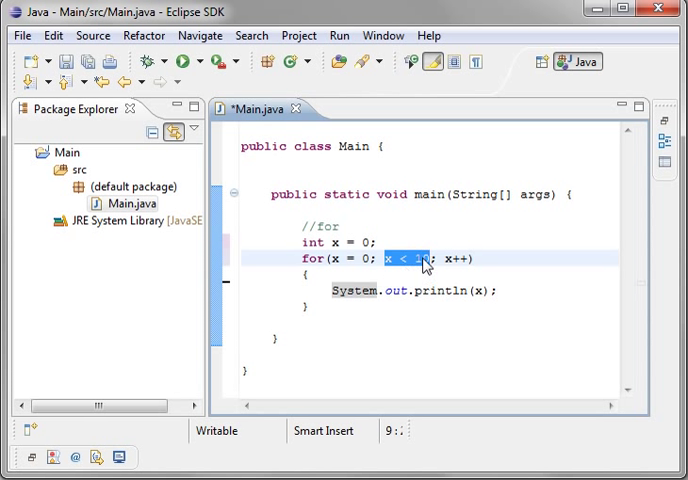
mouse_move(424, 264)
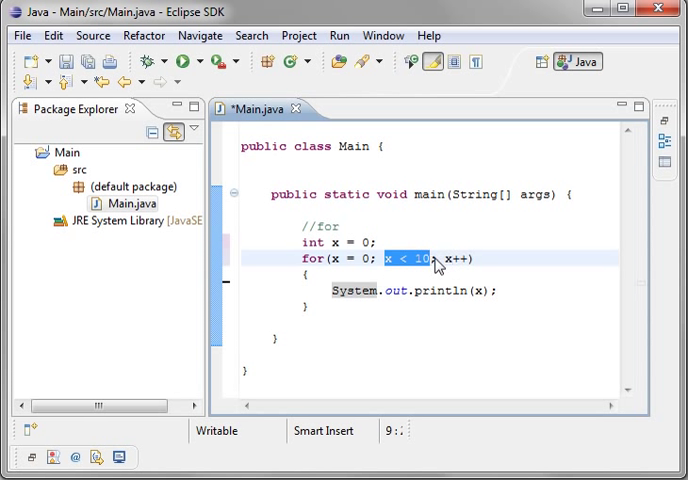
double_click(458, 260)
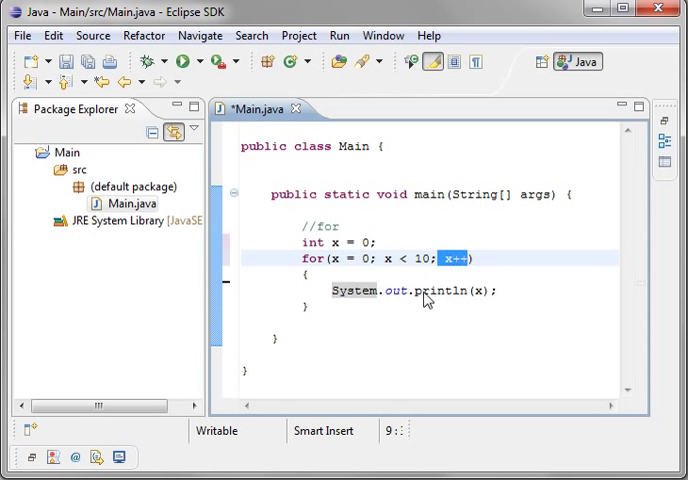
mouse_move(324, 296)
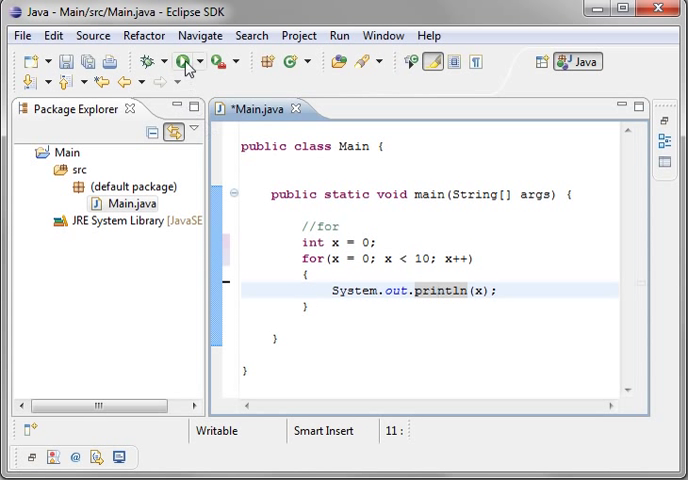
Step: Save Main.java with the counting loop for(x = 0; x < 10; x++)
click(184, 60)
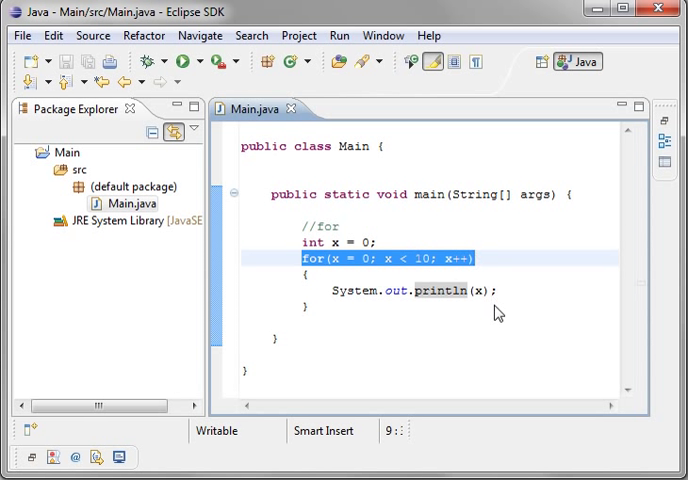
mouse_move(372, 342)
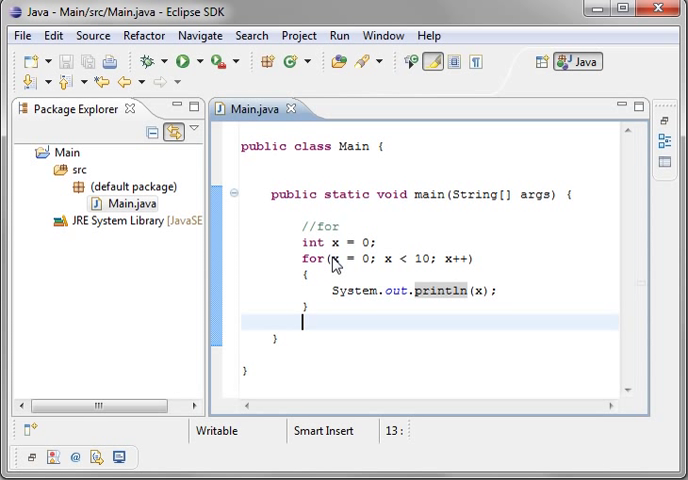
Step: Inspect the for header parts, briefly retyping the x < 10 condition so the loop stays unchanged
double_click(344, 258)
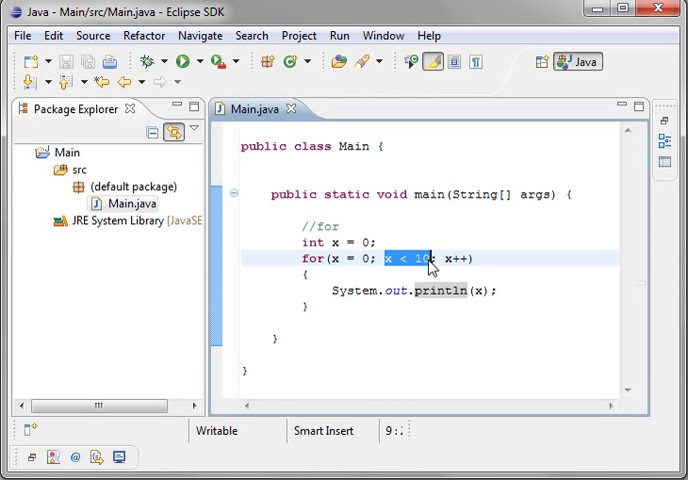
double_click(460, 260)
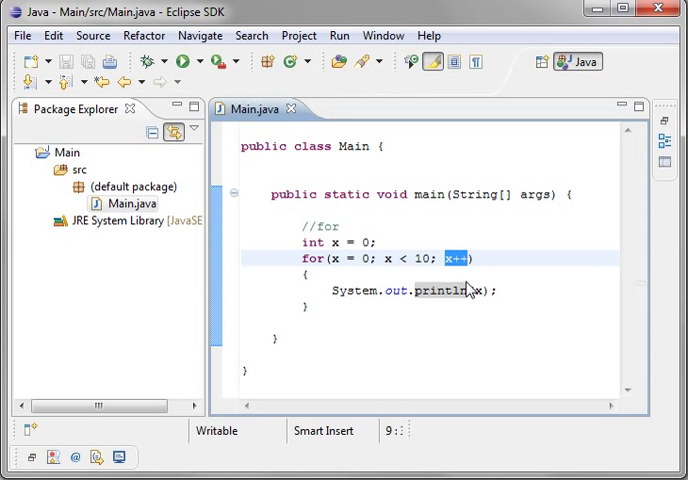
double_click(344, 260)
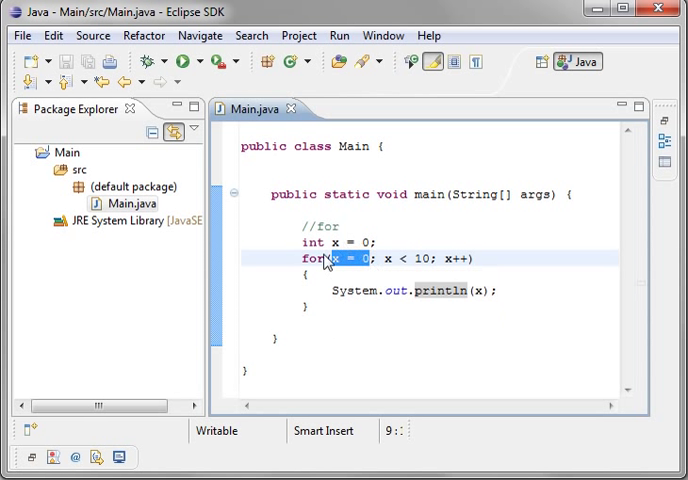
text(4)
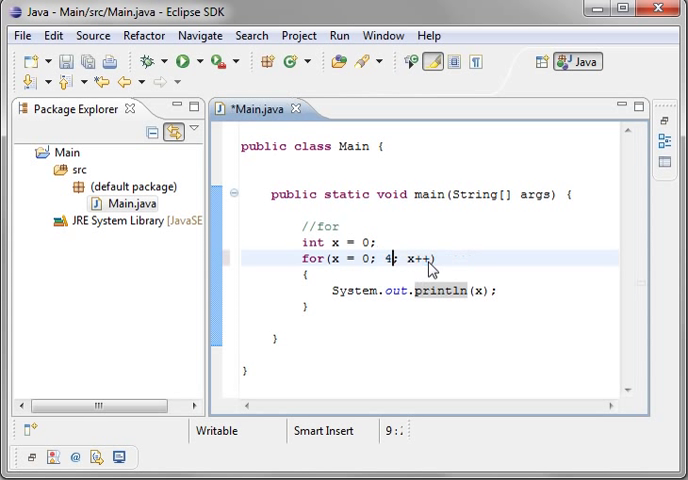
text(x < 10)
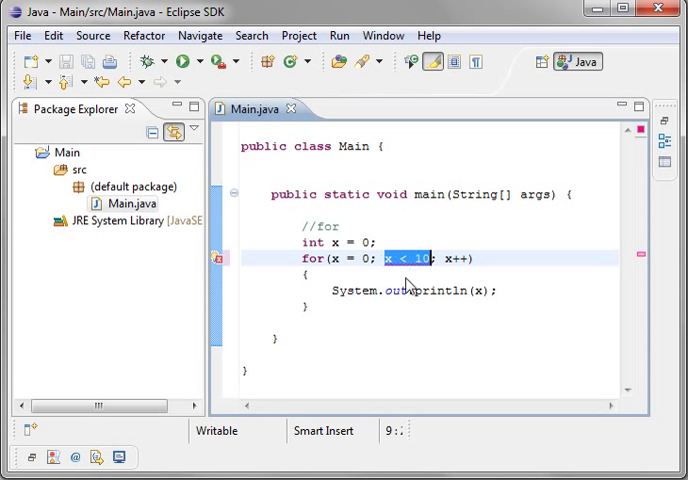
click(340, 226)
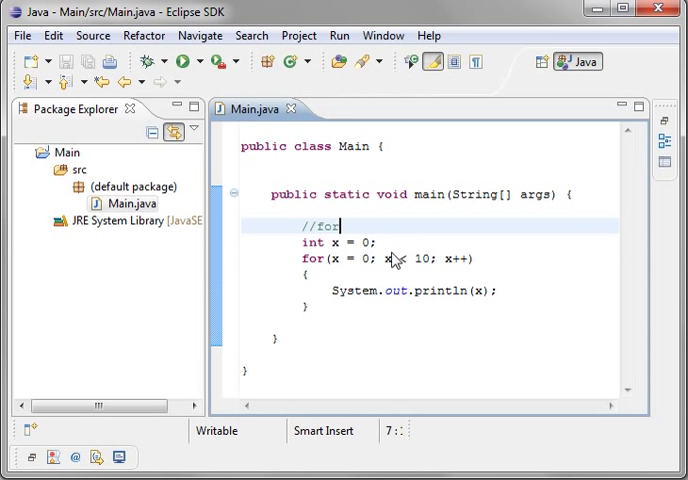
double_click(406, 260)
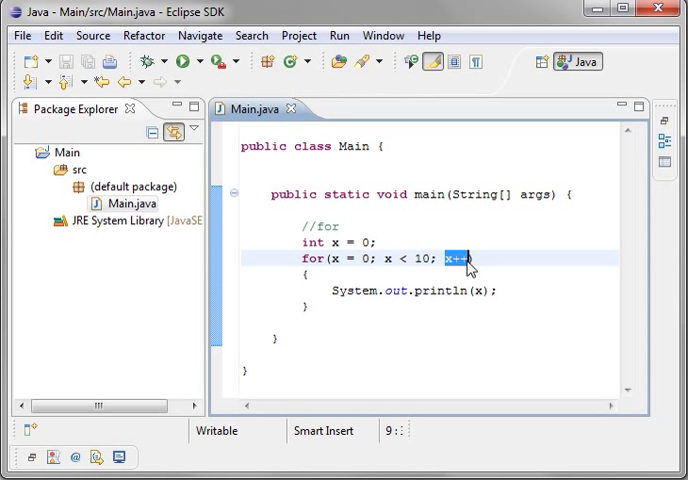
mouse_move(460, 276)
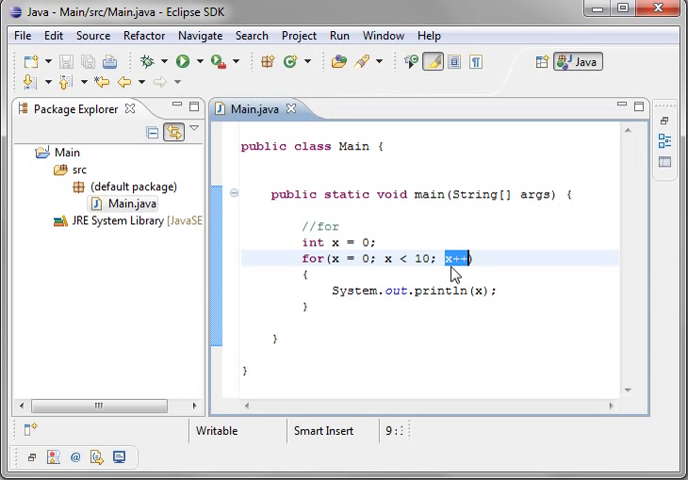
mouse_move(404, 274)
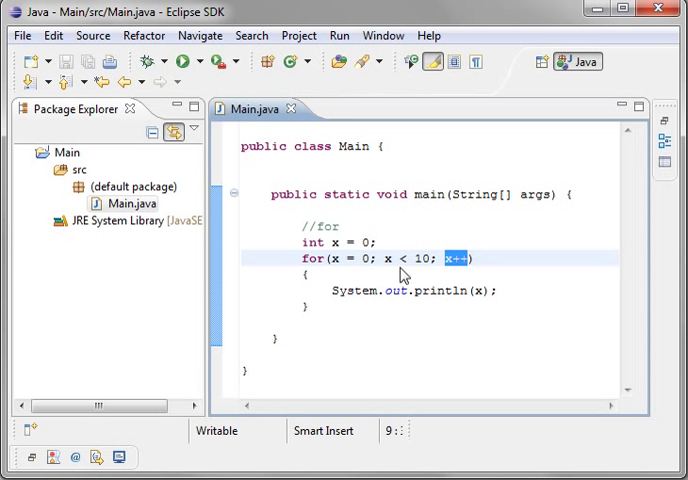
mouse_move(468, 282)
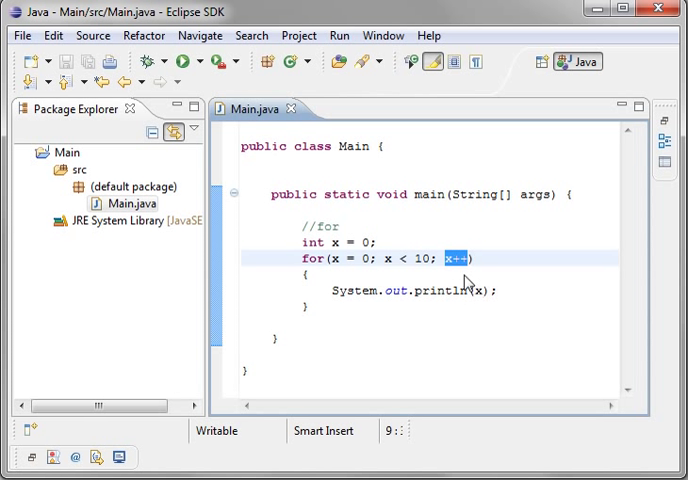
mouse_move(368, 272)
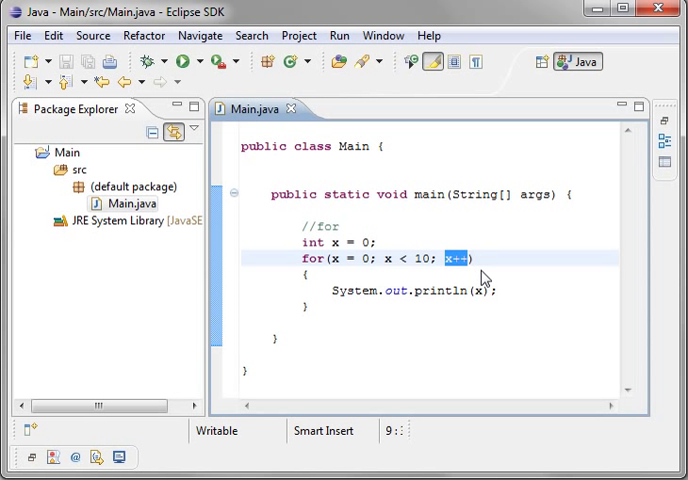
mouse_move(488, 272)
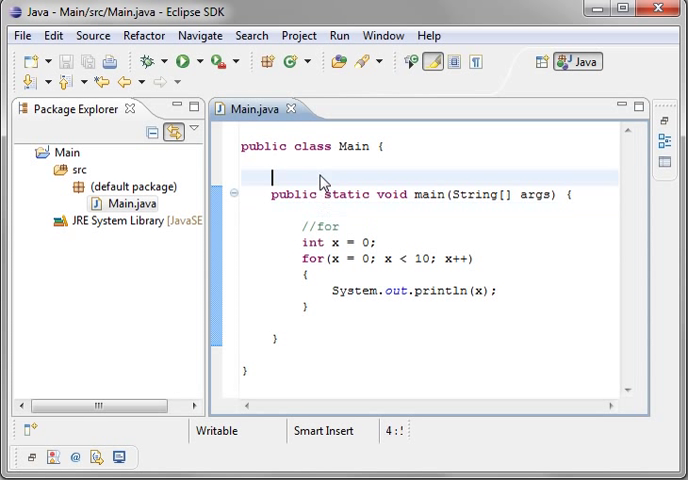
Step: Write enum Animals {Birds, Cats, Dogs} on the blank line above main
text(enum)
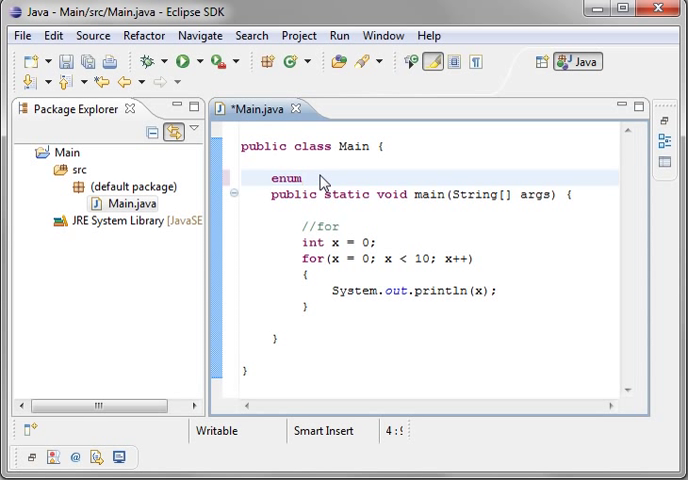
text(Anil)
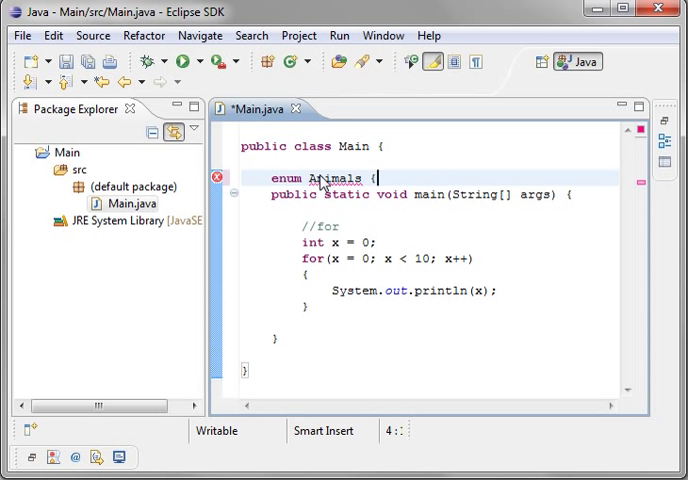
text(Bird)
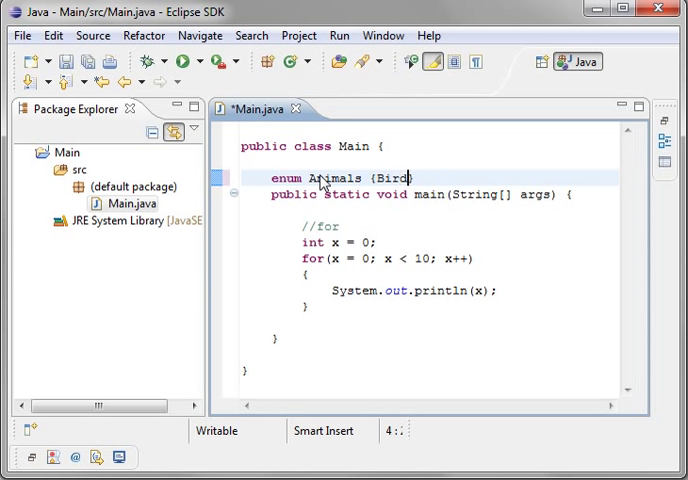
text(, Ca)
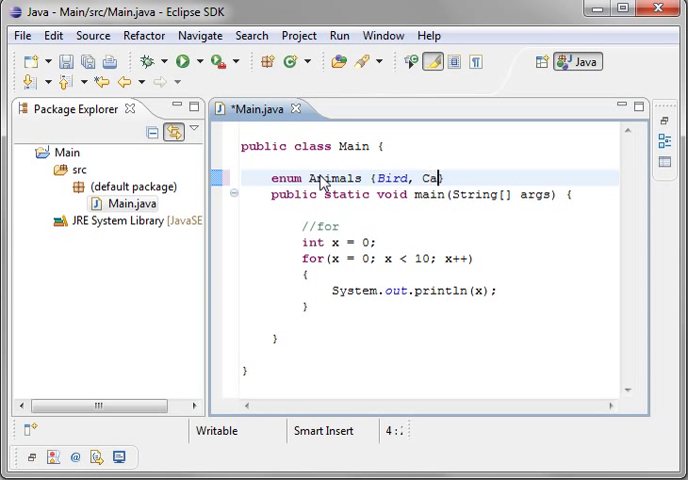
text(ts, Dogs)
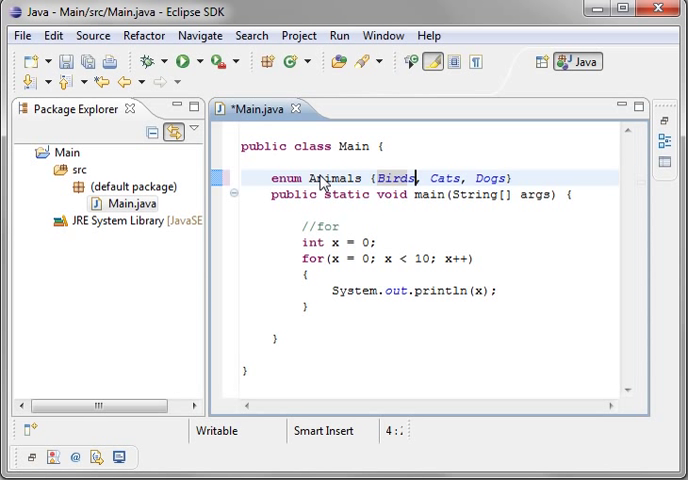
mouse_move(314, 310)
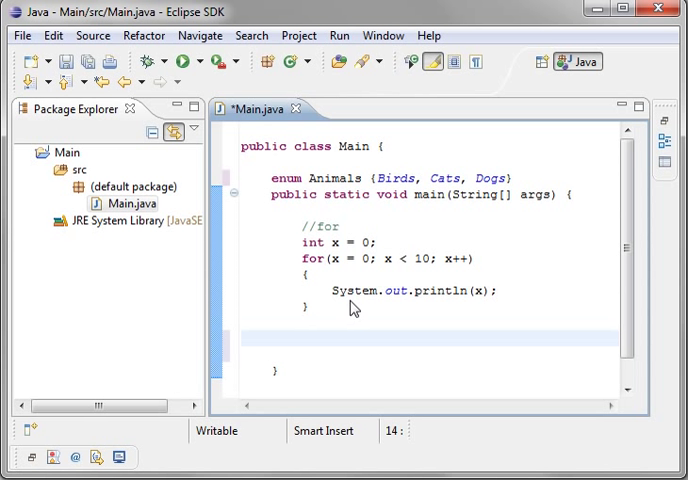
Step: Write the header for(Animals mType : Animals.values()) using content assist for values()
text(for)
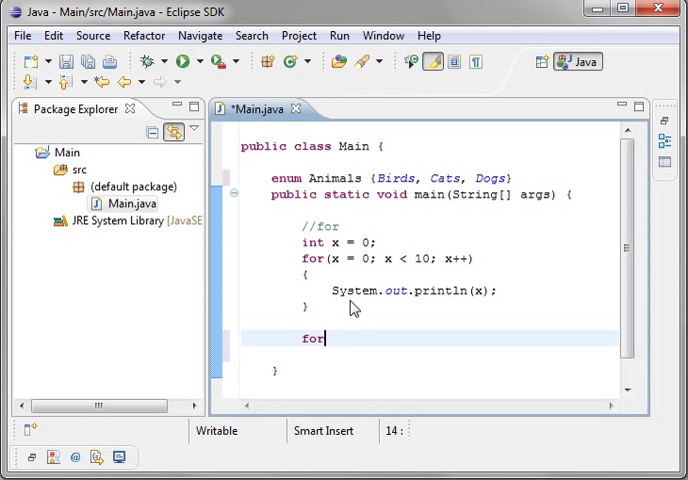
text(()
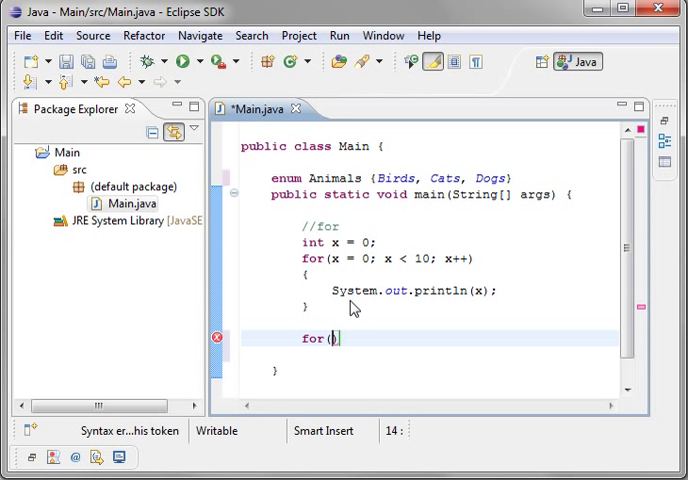
text(Ani)
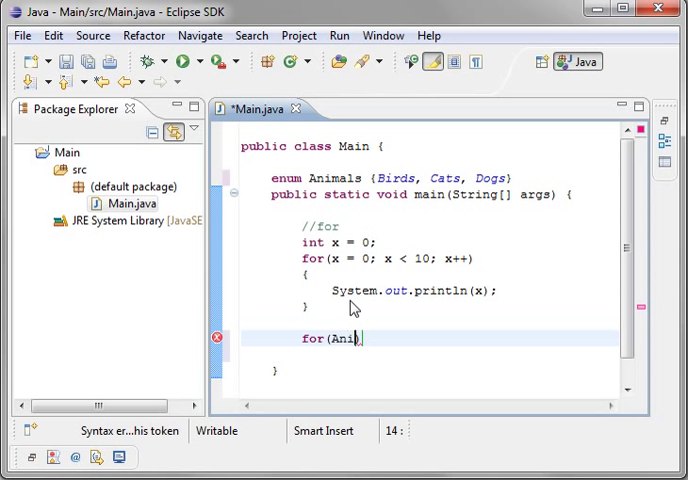
text(mals m)
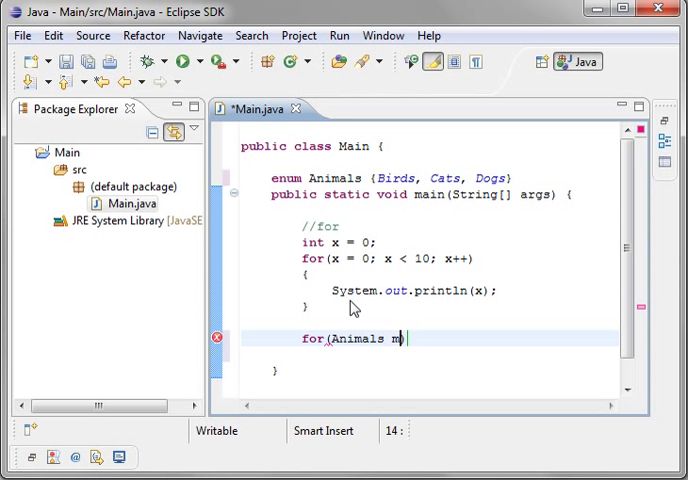
text(Type : Animals.)
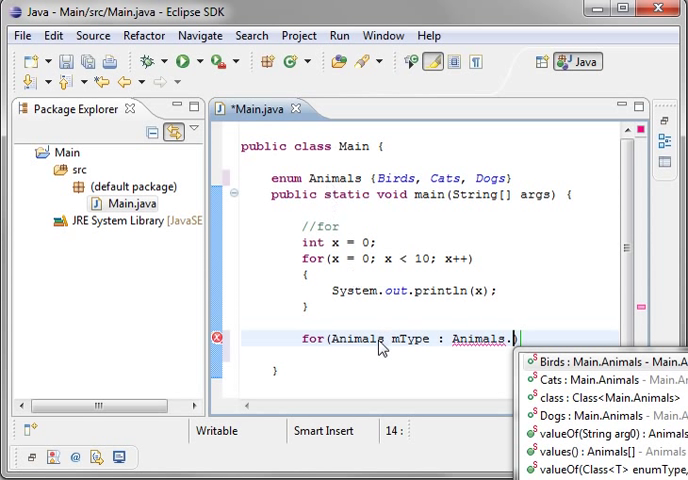
mouse_move(536, 184)
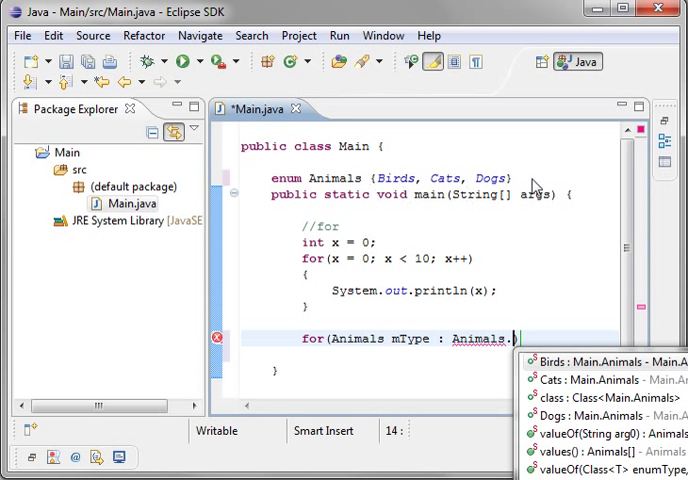
mouse_move(264, 300)
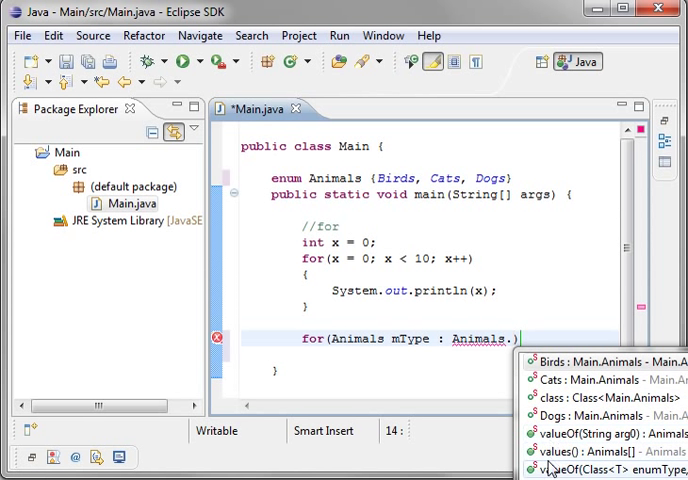
mouse_move(590, 452)
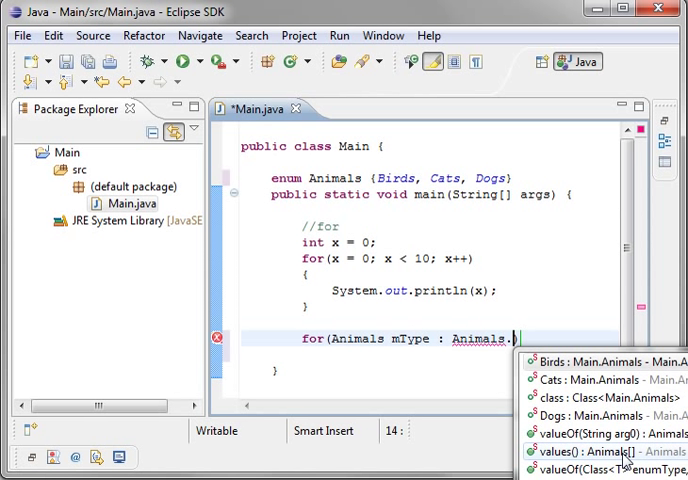
double_click(568, 452)
text({)
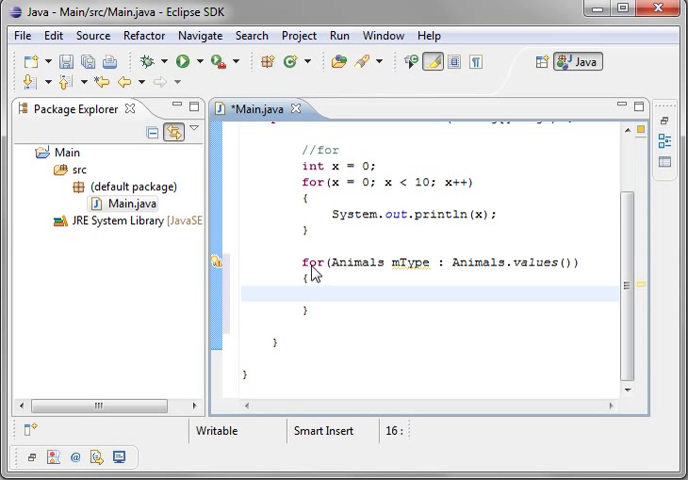
mouse_move(356, 270)
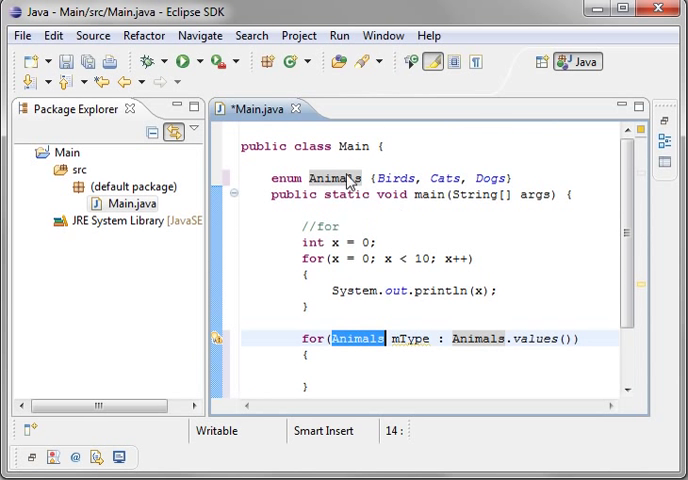
Step: Print mType.toString() inside the for-each loop body
click(480, 292)
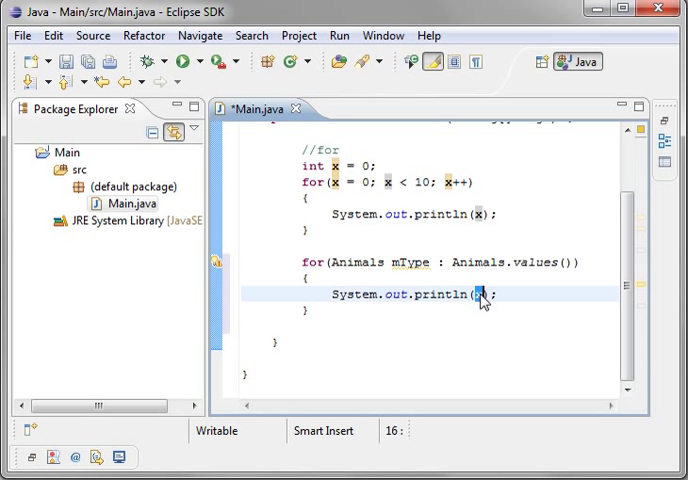
text(mType.toString()
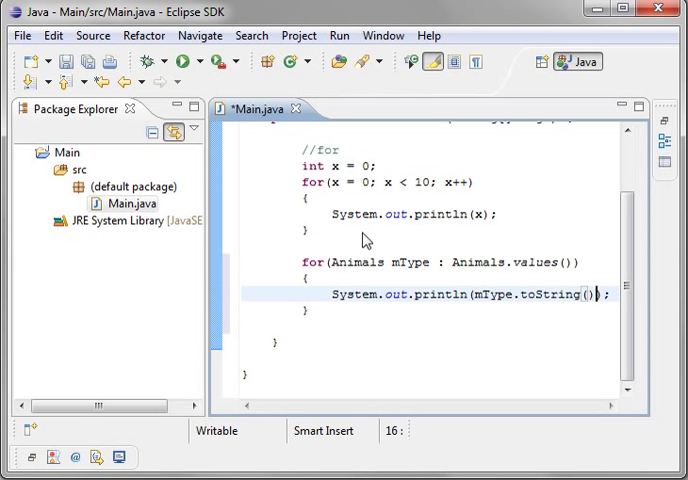
Step: Save all changes, confirming Main.java in the Save Resources dialog
click(182, 60)
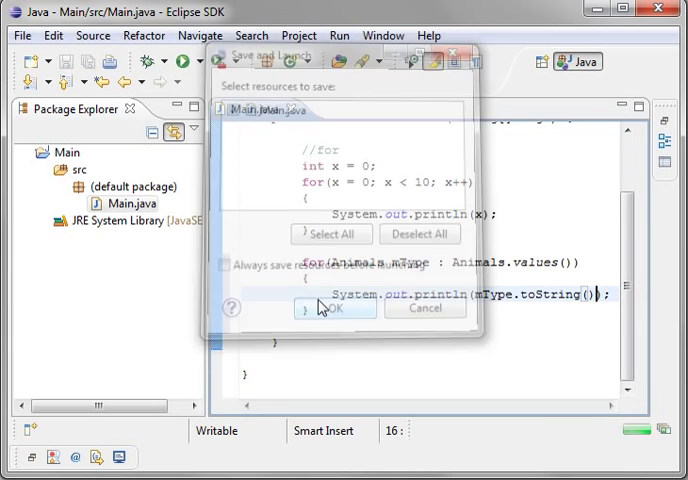
click(336, 308)
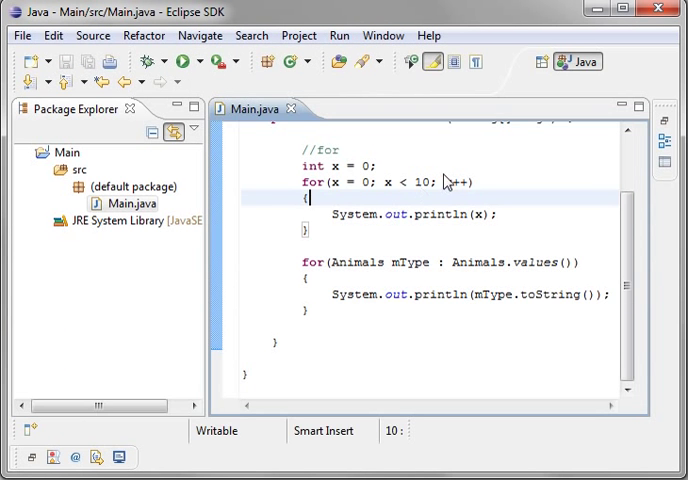
scroll(up, 3)
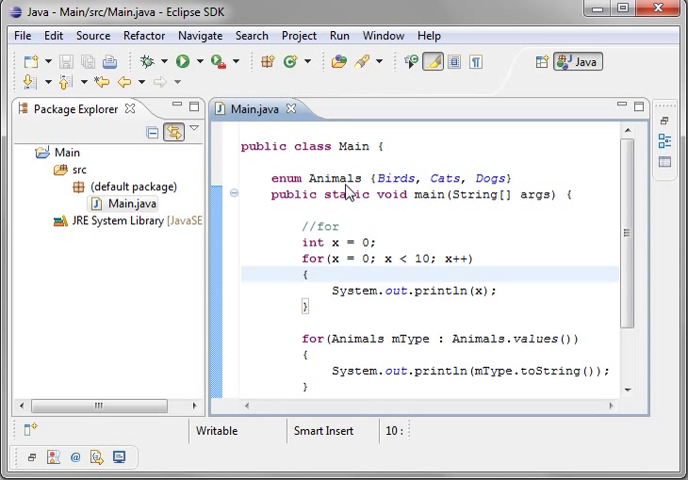
double_click(408, 338)
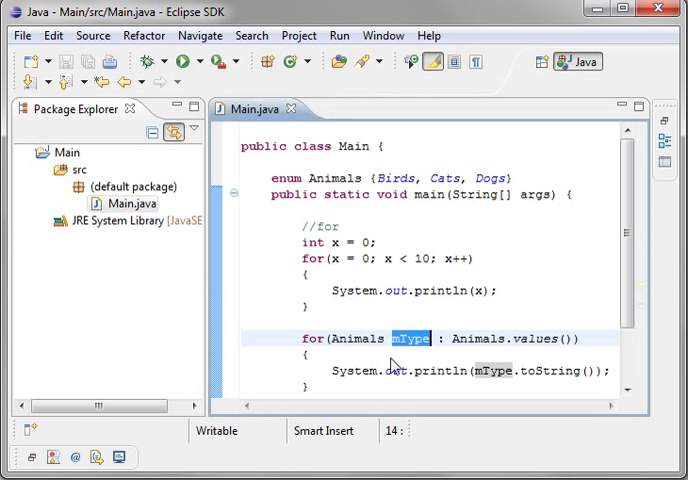
mouse_move(366, 184)
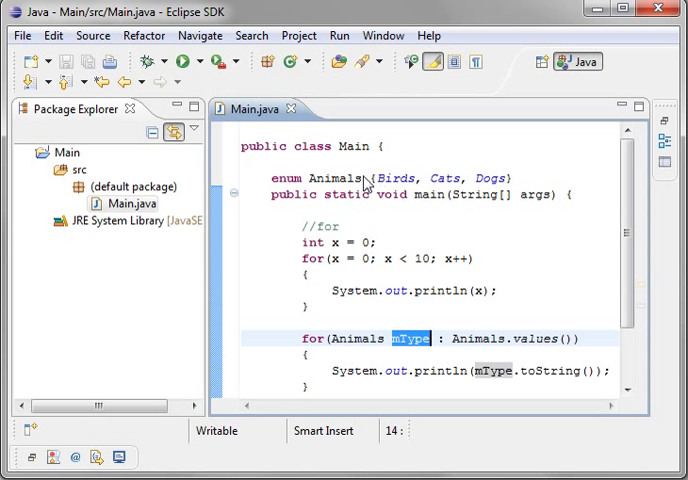
click(512, 178)
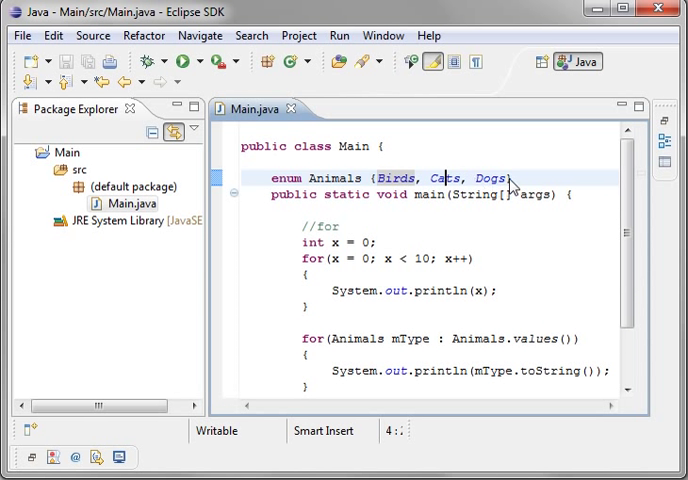
scroll(up, 3)
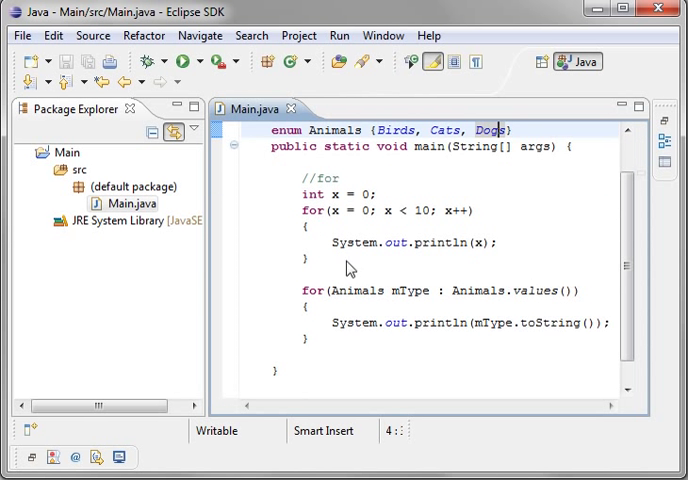
mouse_move(344, 288)
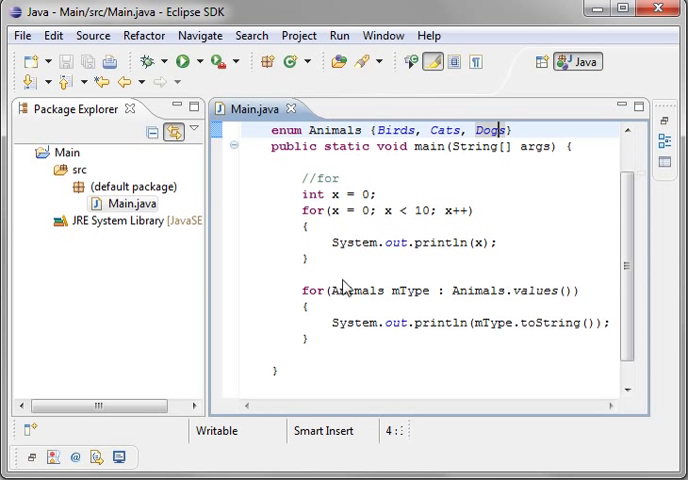
mouse_move(300, 212)
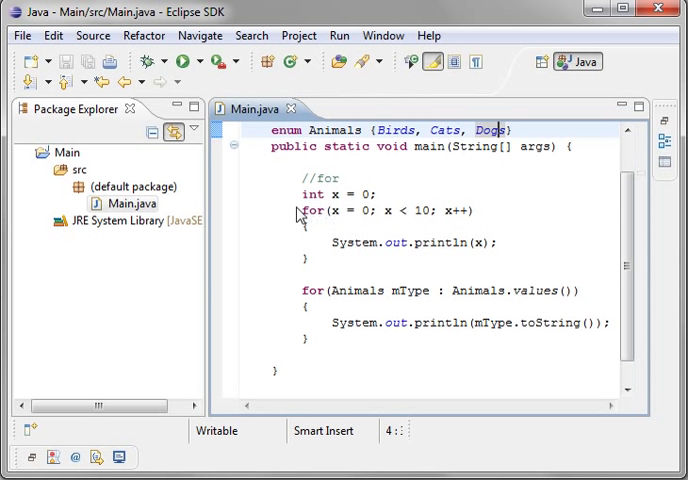
click(392, 290)
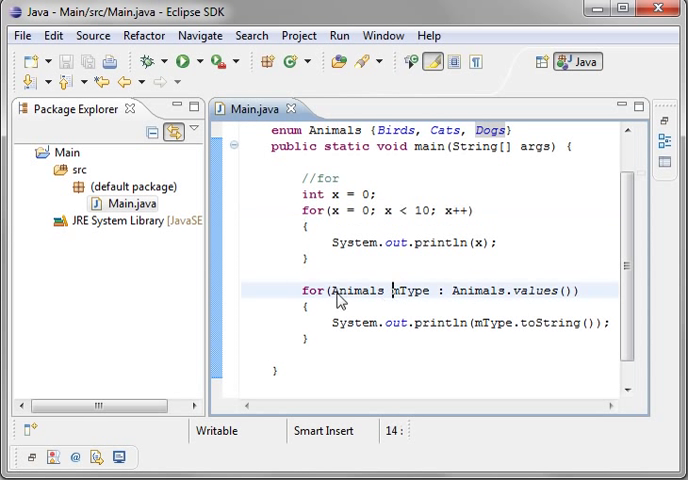